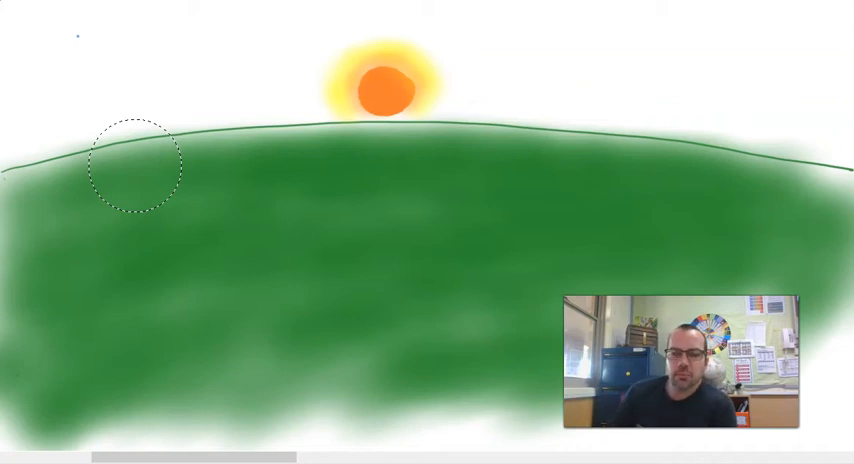
pyautogui.moveTo(135, 160); pyautogui.dragTo(375, 100)
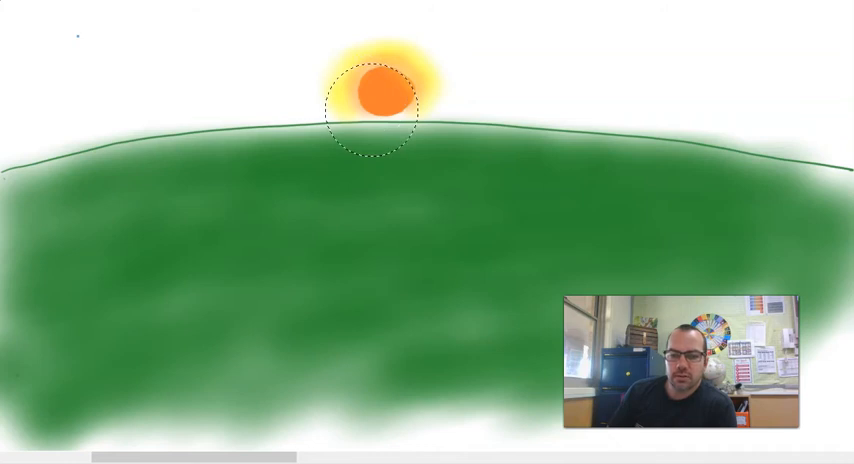